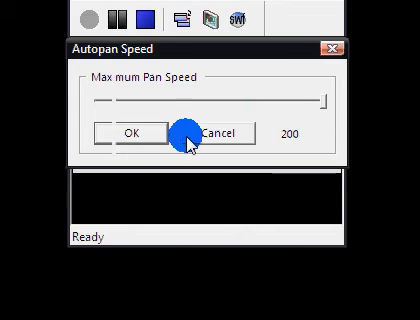
- Apply the maximum autopan speed of 200
click(128, 132)
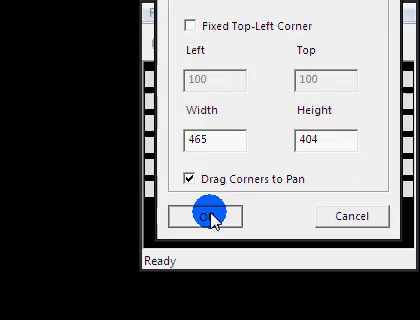
- Confirm a fixed 465 by 404 capture region with Drag Corners to Pan enabled
click(206, 216)
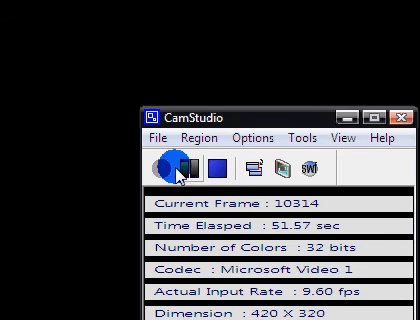